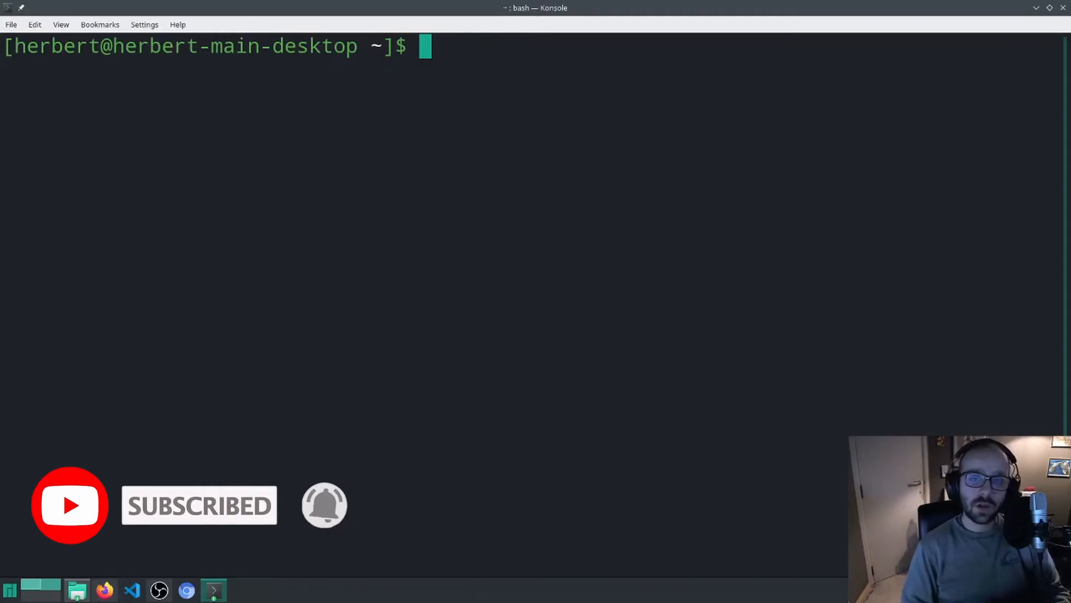
Step: Run crontab with no arguments to print its usage error and option list
{"action": "type", "text": "cronta"}
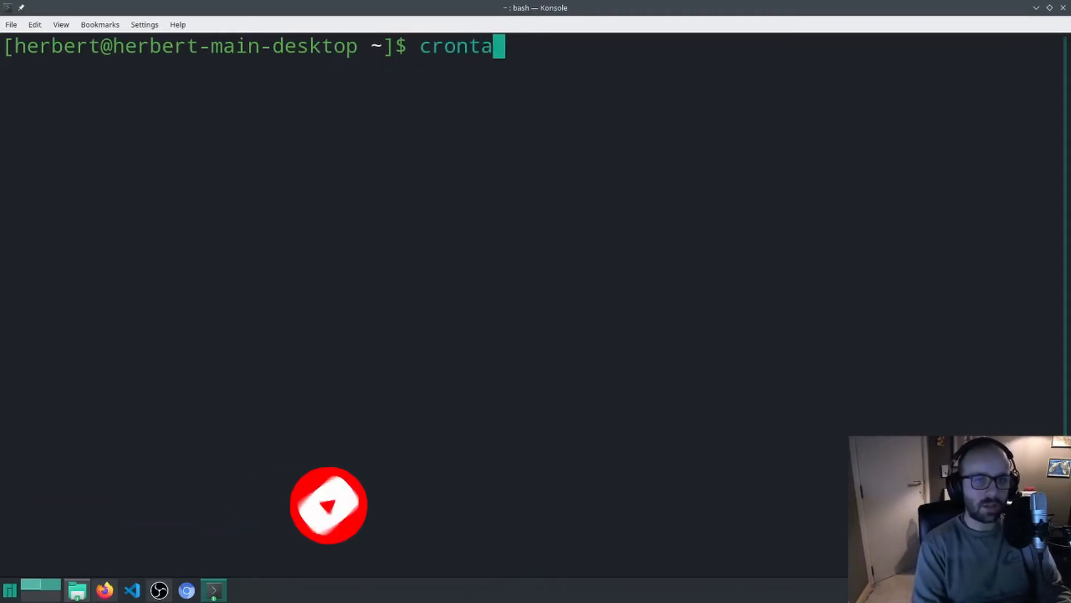
{"action": "type", "text": "b"}
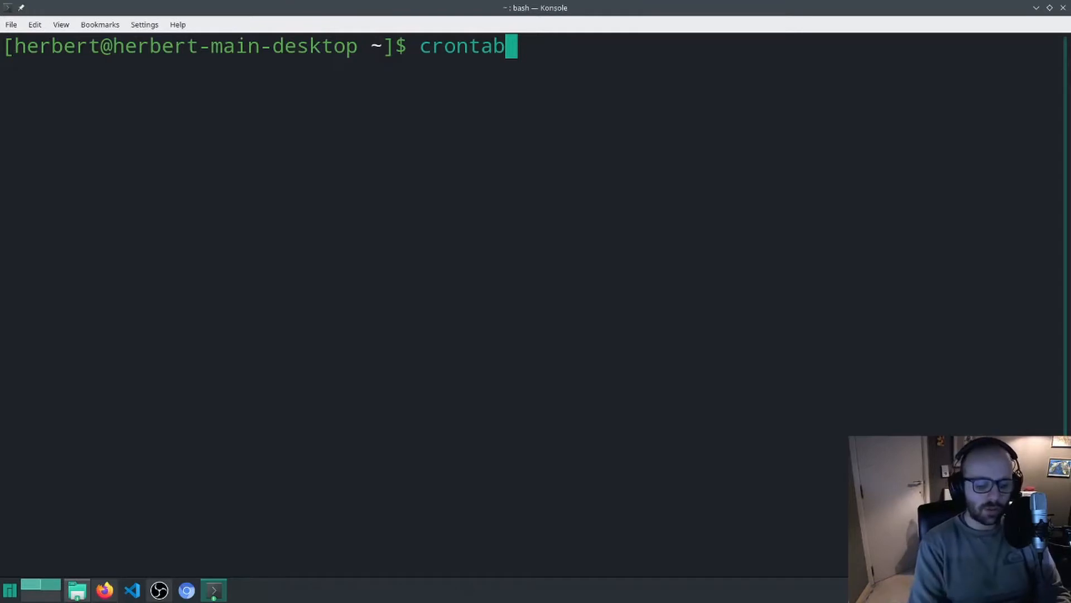
{"action": "key", "text": "Return"}
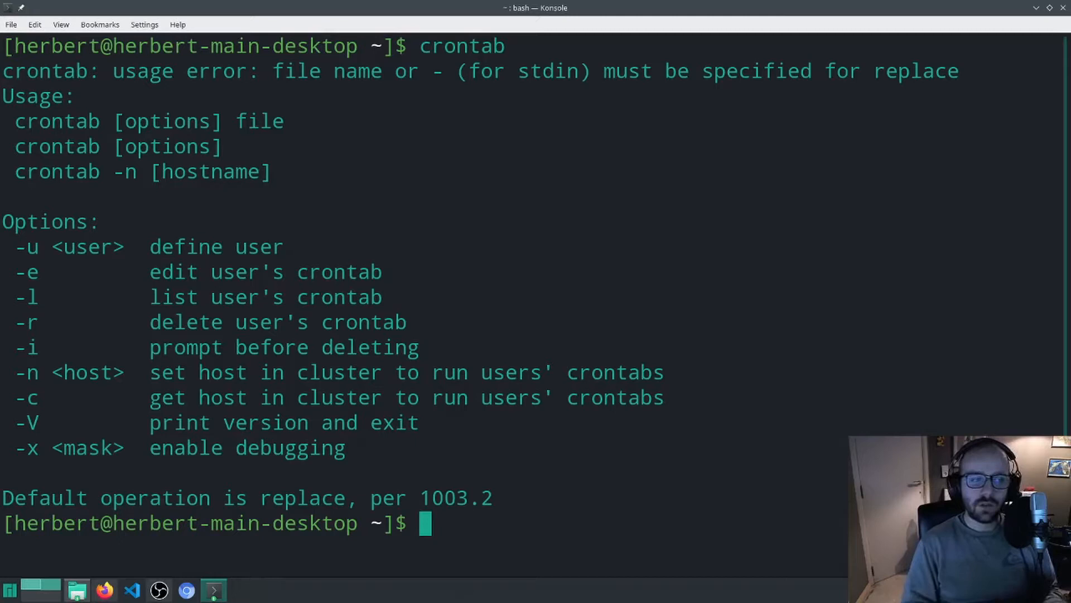
Step: Run crontab -e to open the crontab in nano at the existing 40 13 touch file1 job
{"action": "type", "text": "crontab -"}
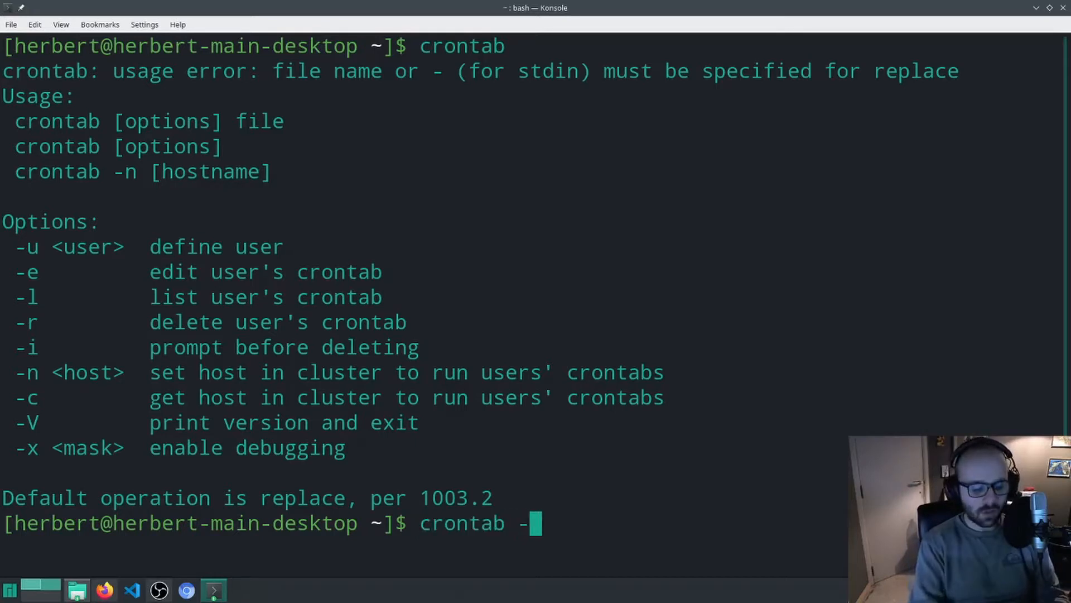
{"action": "type", "text": "e"}
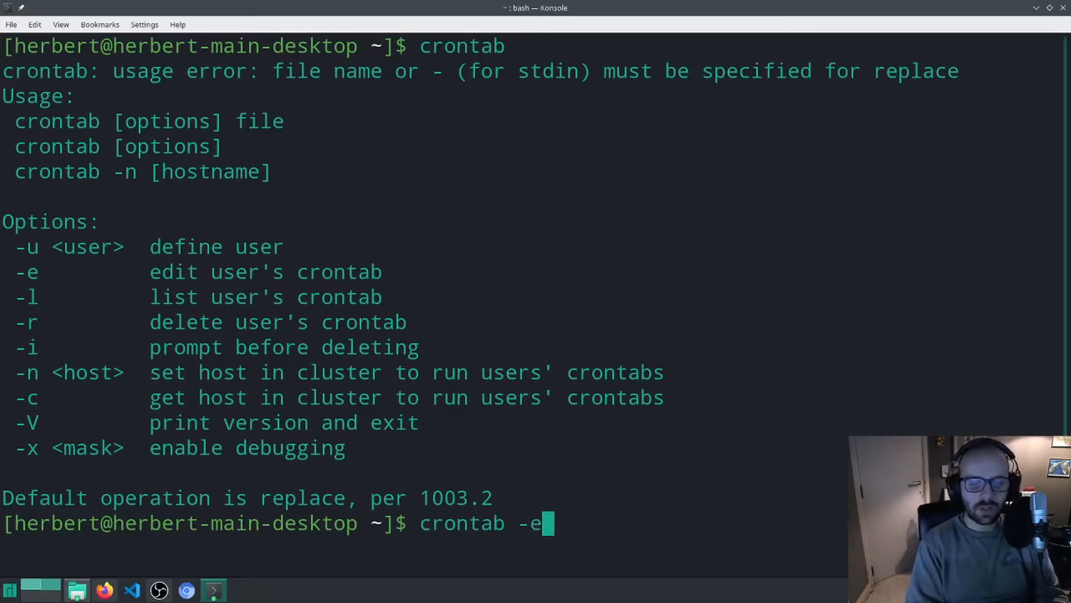
{"action": "key", "text": "Return"}
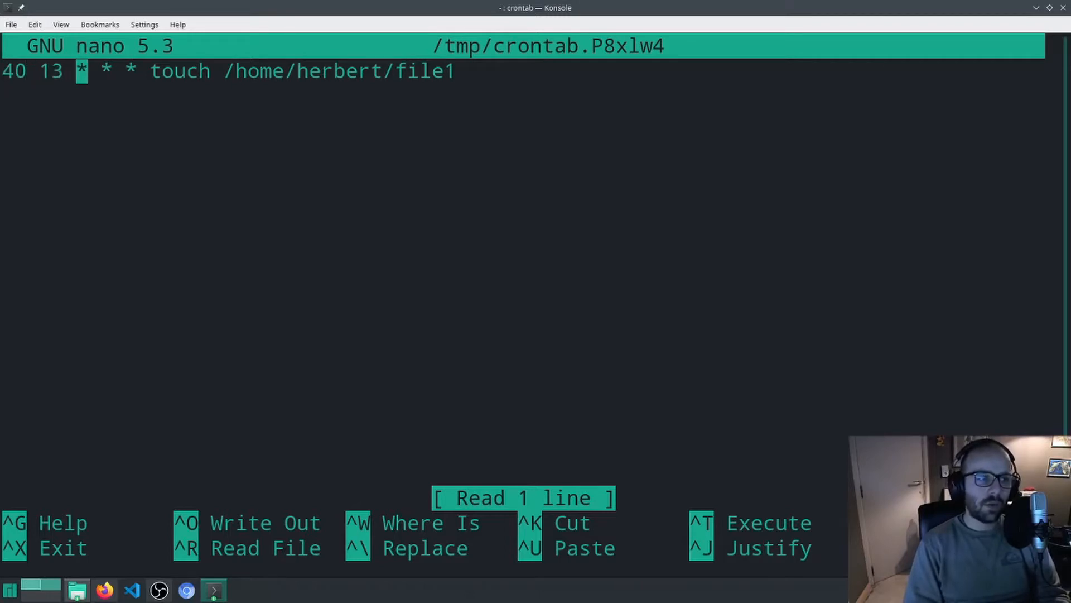
{"action": "key", "text": "Right"}
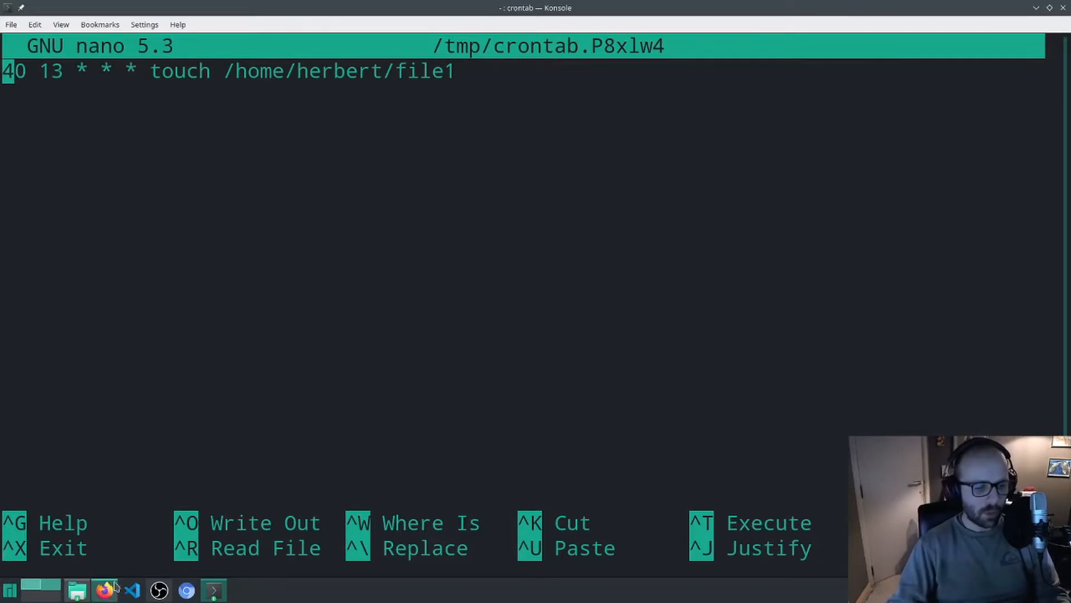
{"action": "left_click", "coordinate": [104, 590]}
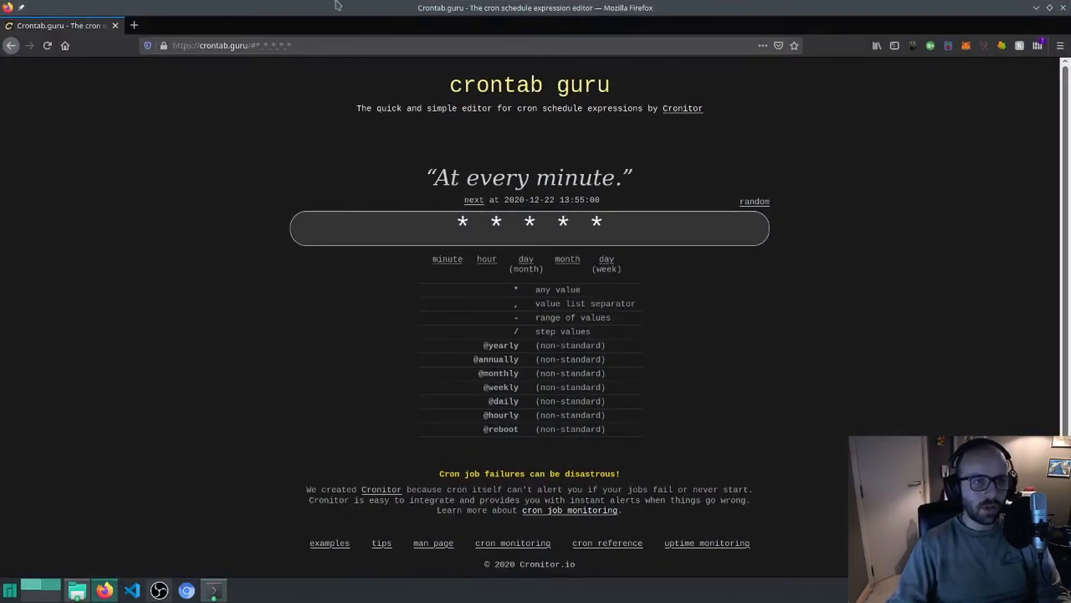
{"action": "left_click", "coordinate": [467, 228]}
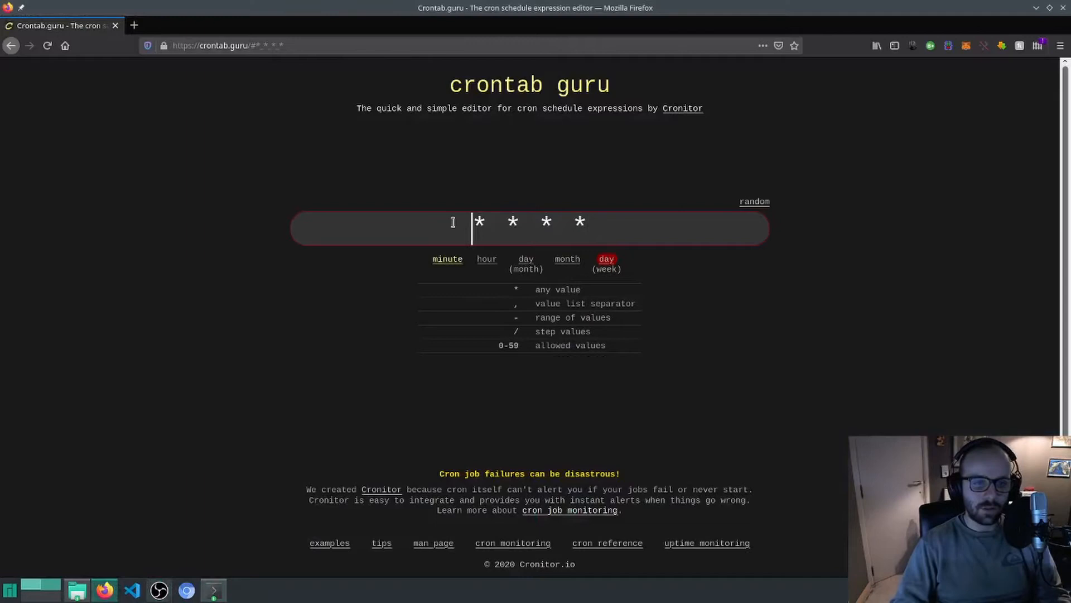
{"action": "type", "text": "40"}
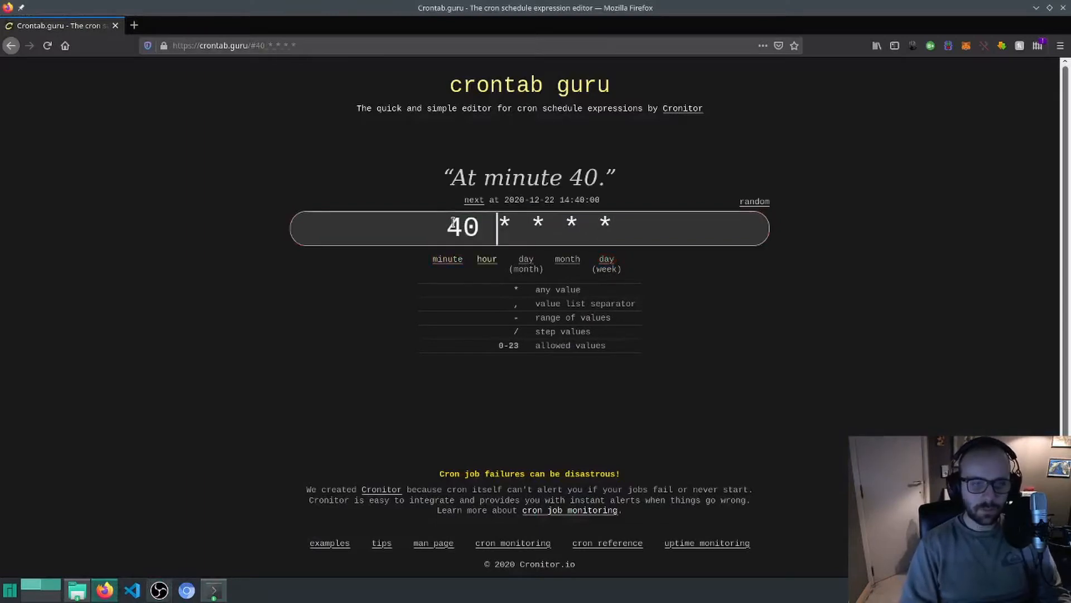
{"action": "type", "text": "13"}
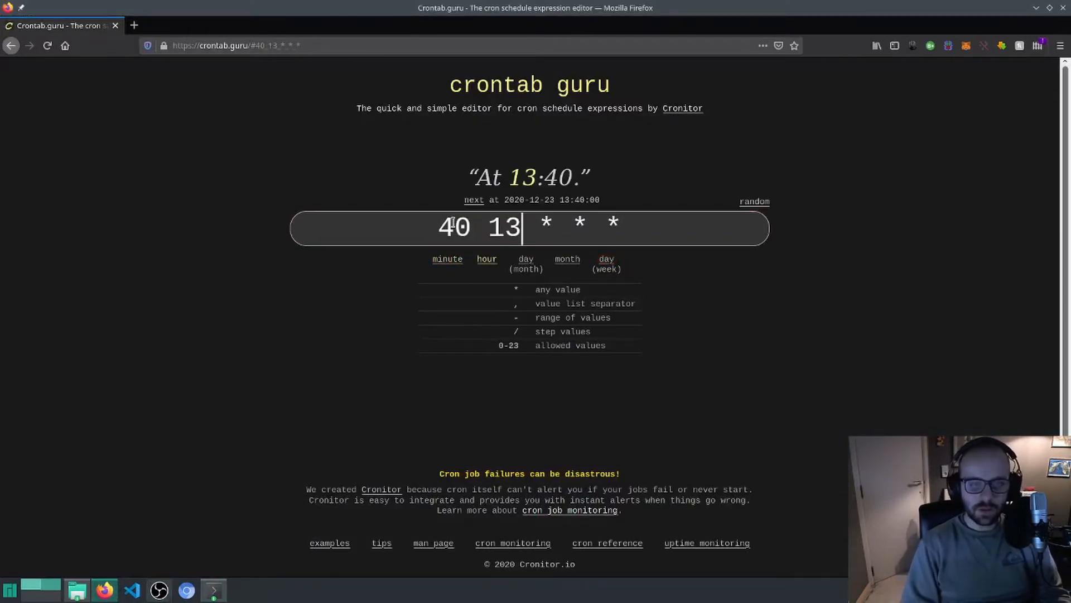
{"action": "left_click", "coordinate": [605, 263]}
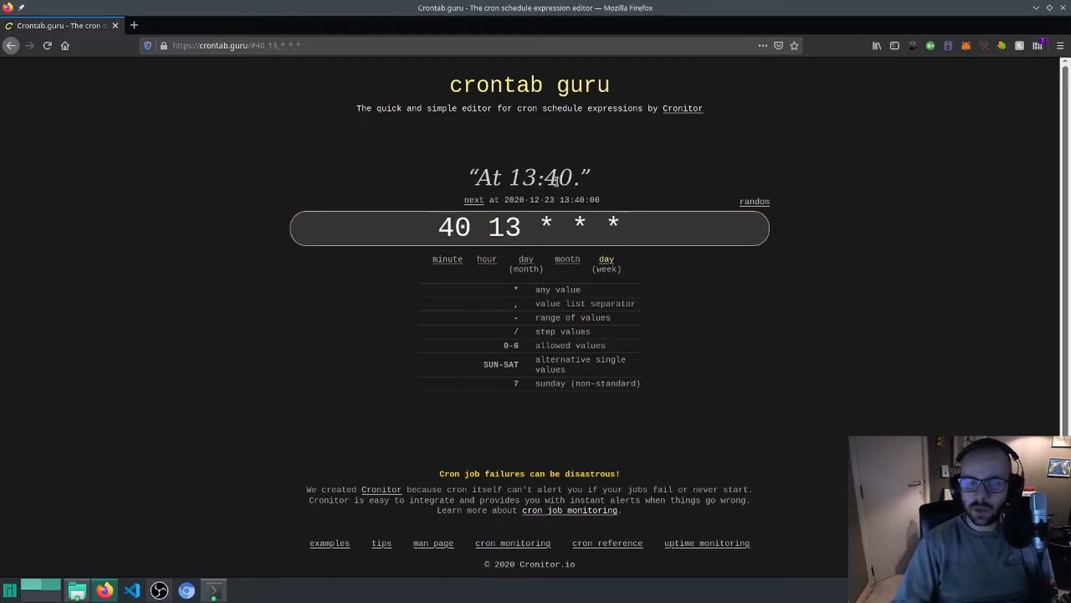
{"action": "left_click", "coordinate": [621, 227]}
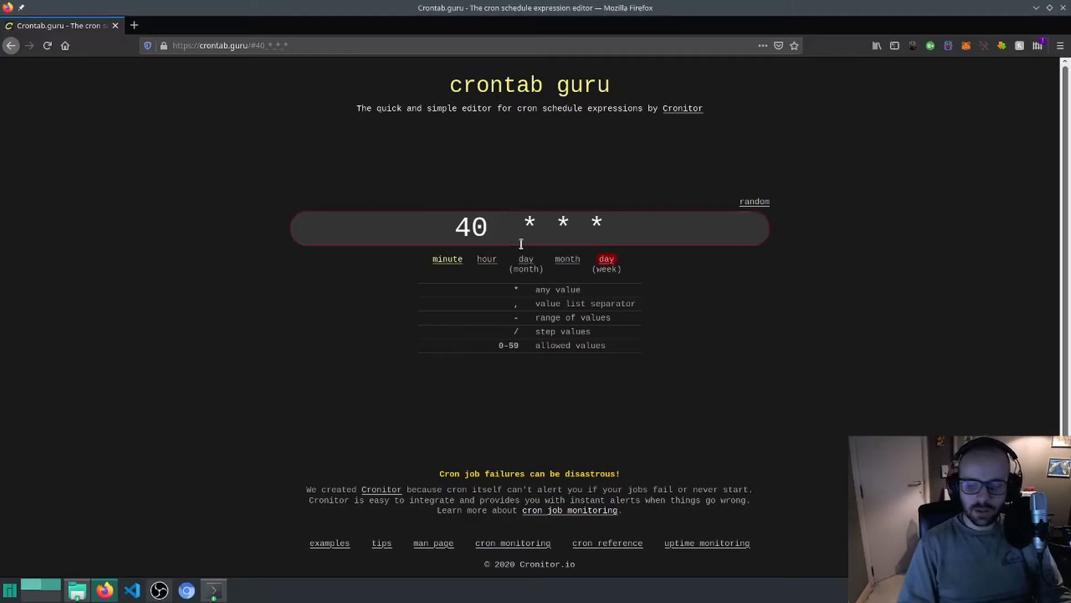
{"action": "type", "text": "13"}
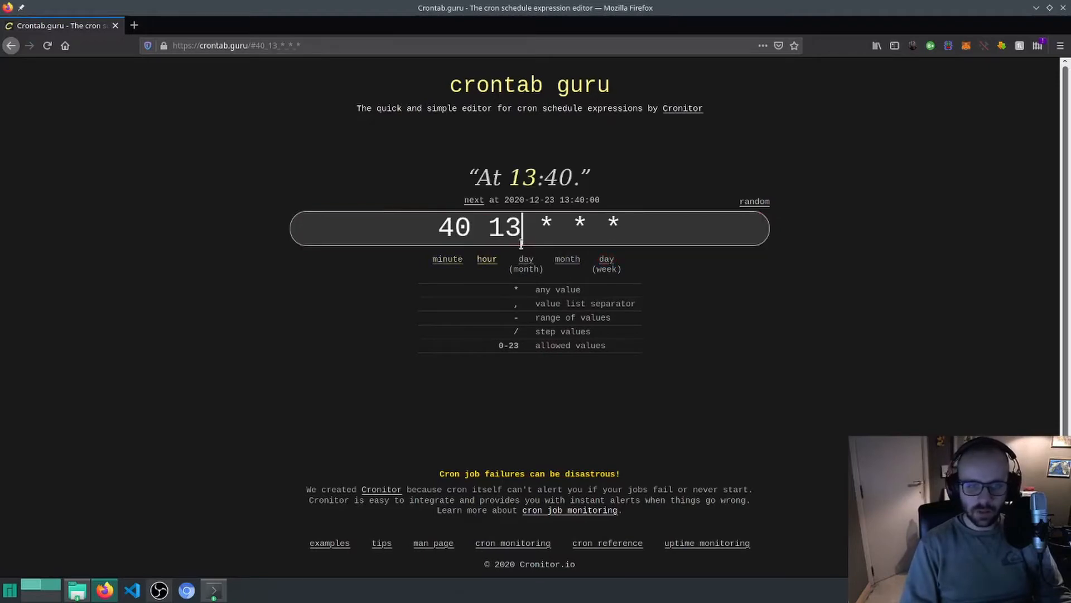
{"action": "key", "text": "BackSpace"}
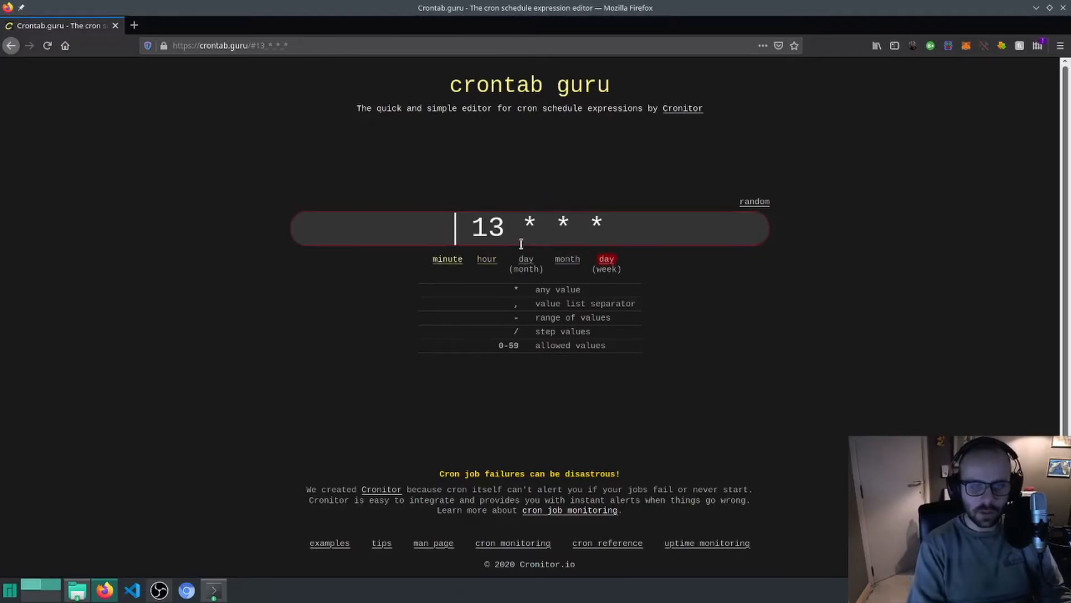
{"action": "type", "text": "57"}
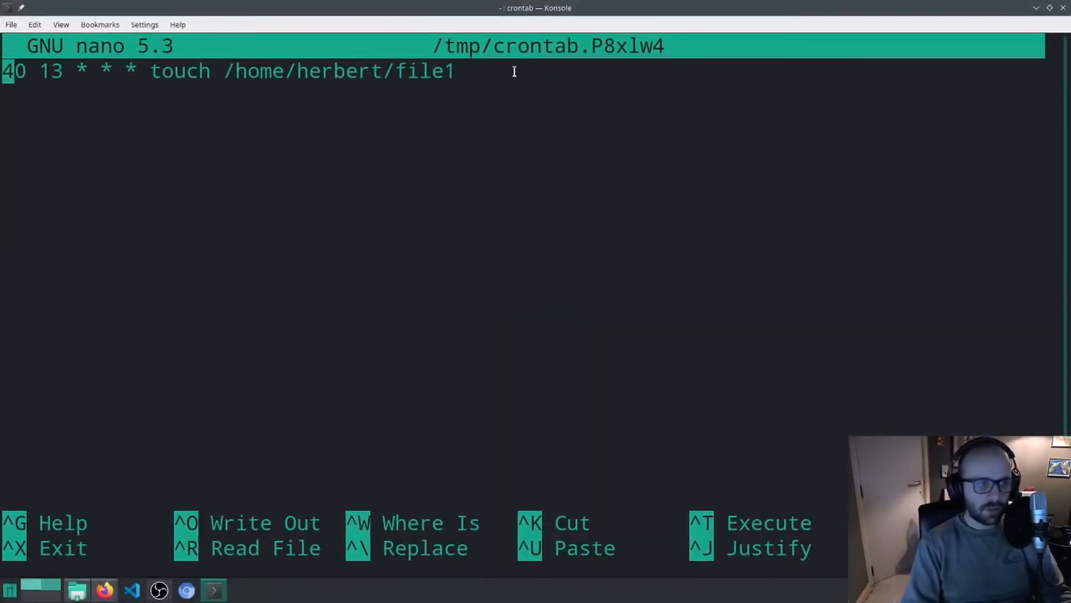
Step: Change the job to 57 13 * * * touch /home/herbert/file2 and save it
{"action": "key", "text": "BackSpace"}
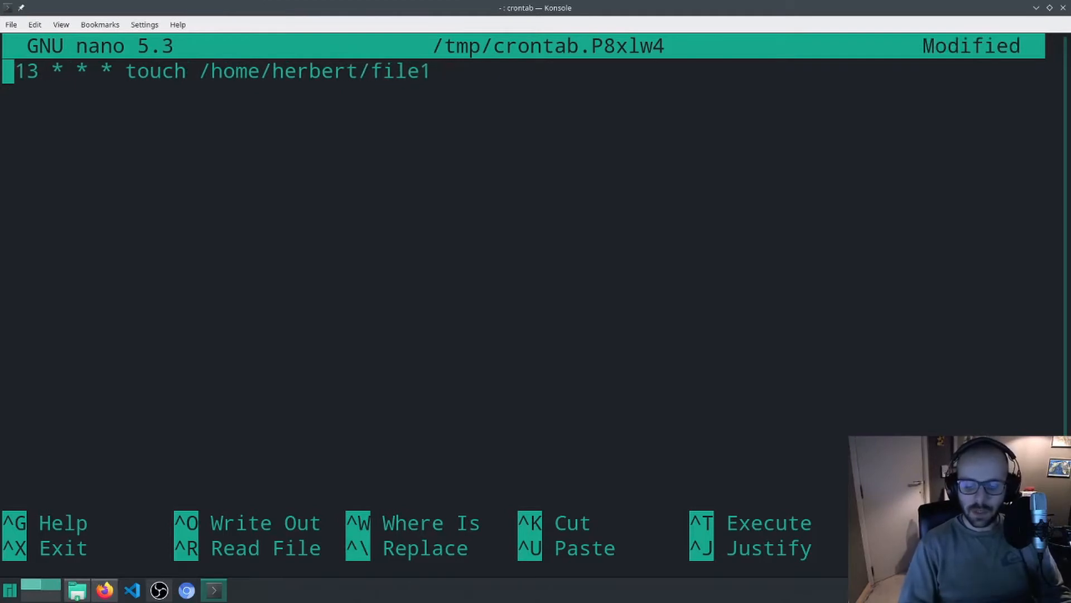
{"action": "type", "text": "57"}
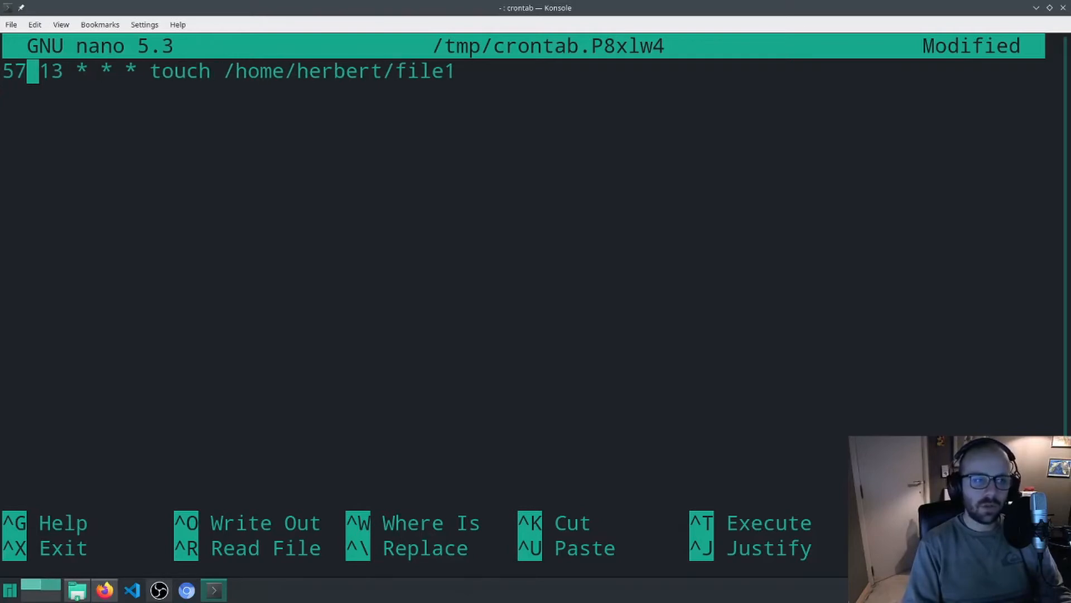
{"action": "type", "text": "2"}
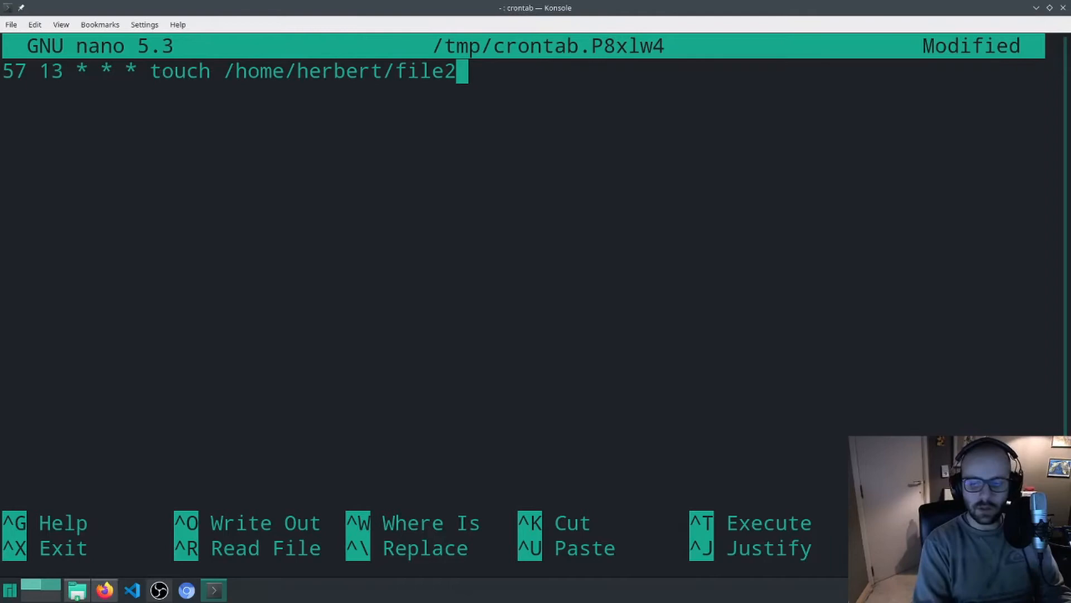
{"action": "key", "text": "ctrl+o"}
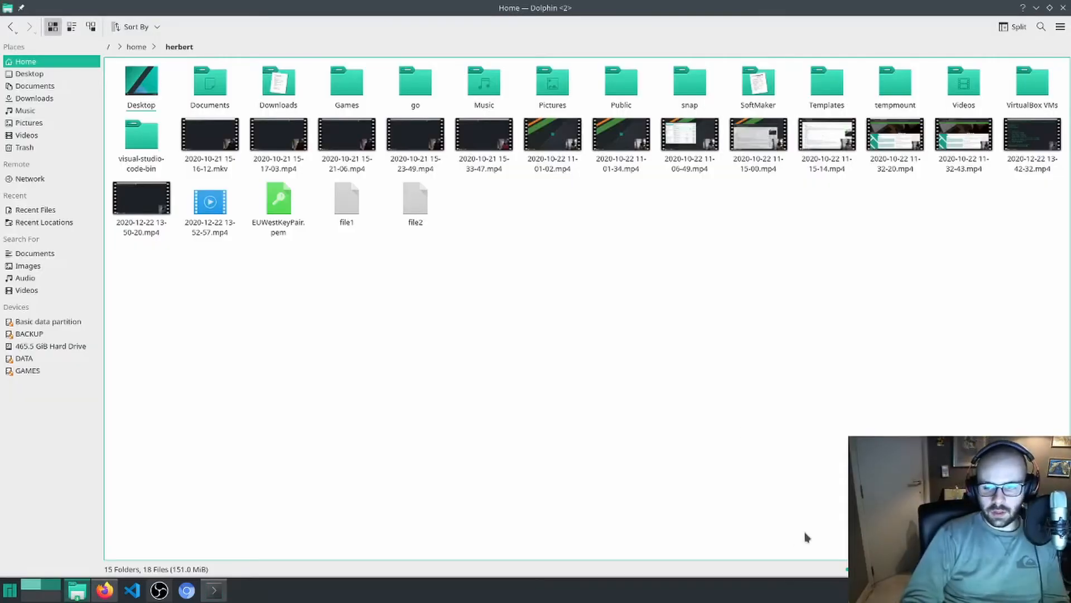
{"action": "mouse_move", "coordinate": [698, 549]}
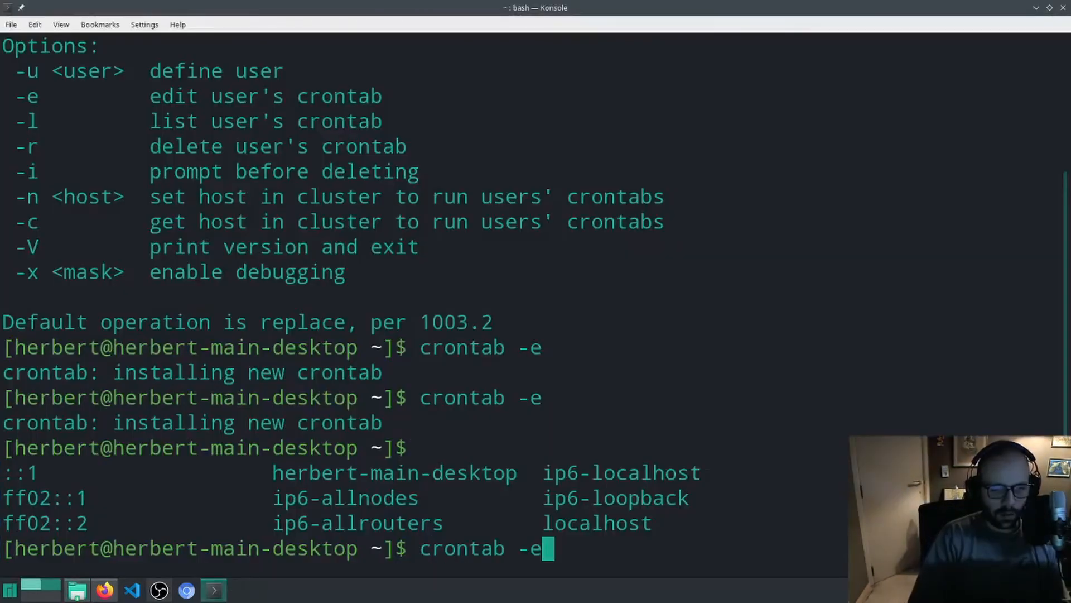
Step: Show the properties of file2 to check its creation timestamp
{"action": "key", "text": "Return"}
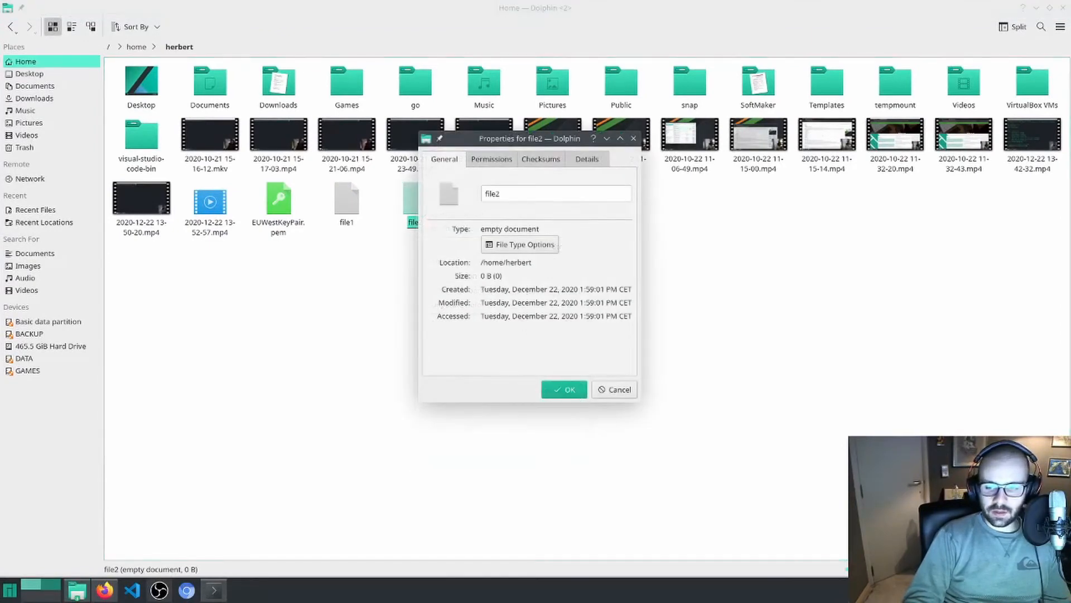
{"action": "mouse_move", "coordinate": [573, 299]}
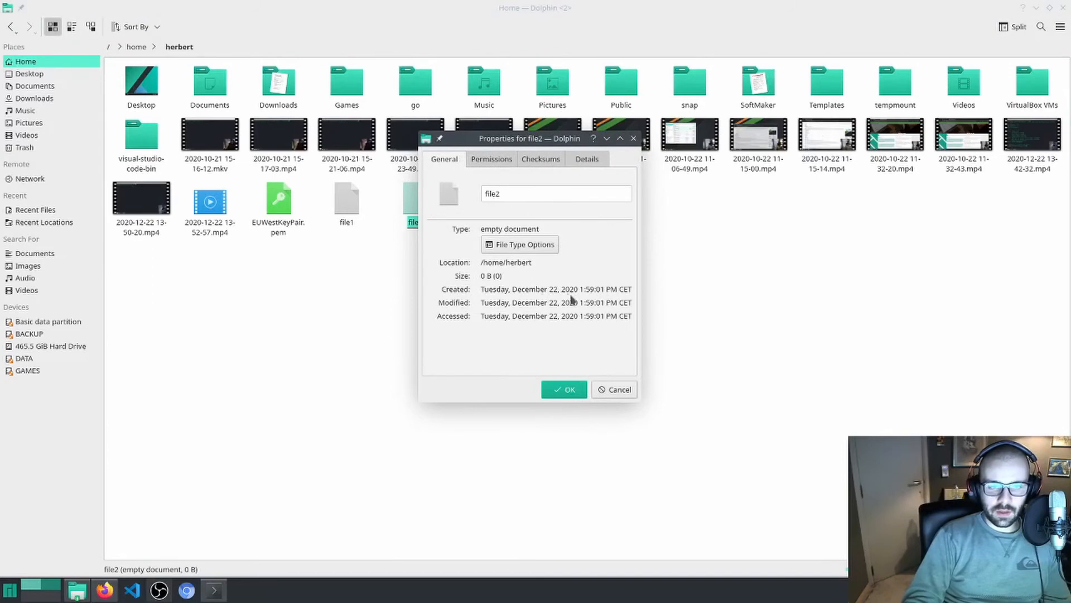
{"action": "mouse_move", "coordinate": [601, 294]}
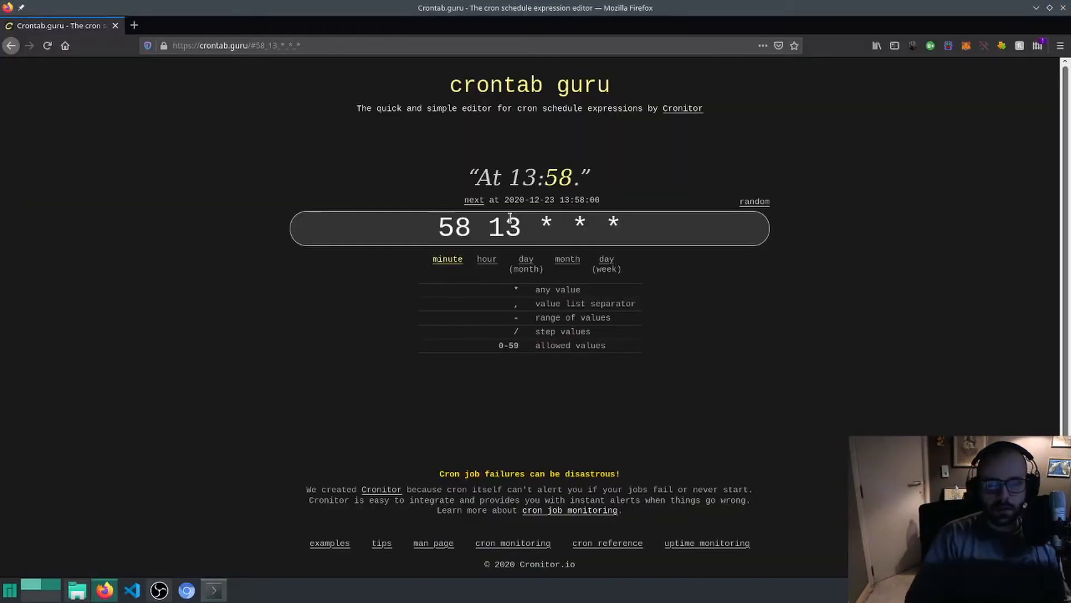
{"action": "left_click", "coordinate": [471, 227]}
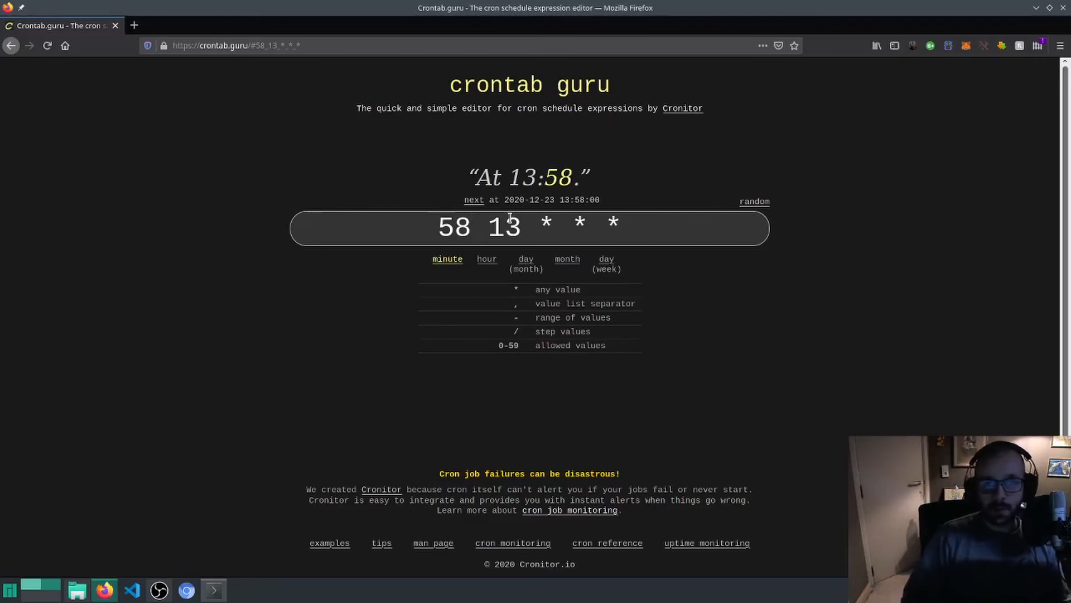
{"action": "left_click", "coordinate": [471, 227]}
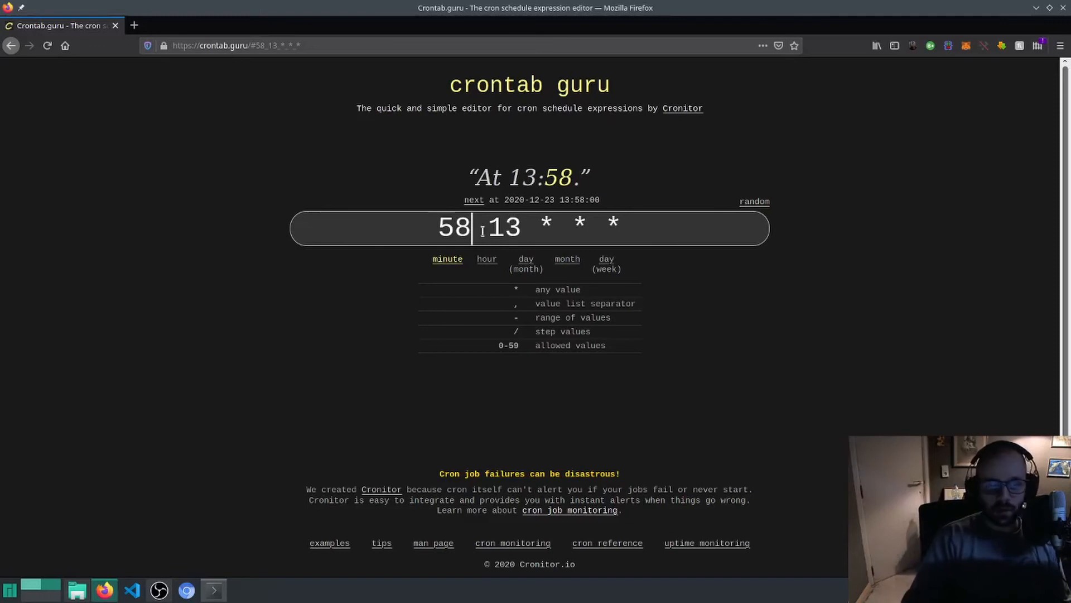
{"action": "mouse_move", "coordinate": [366, 404]}
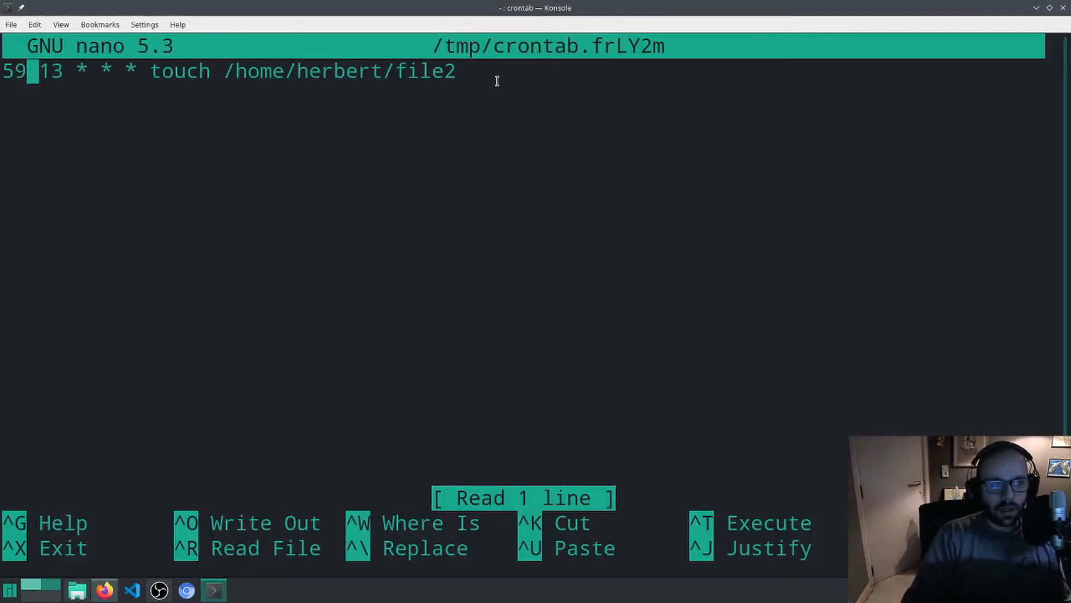
Step: Add the job 01 14 * * * touch /home/herbert/Desktop/file3 and install the crontab
{"action": "key", "text": "Return"}
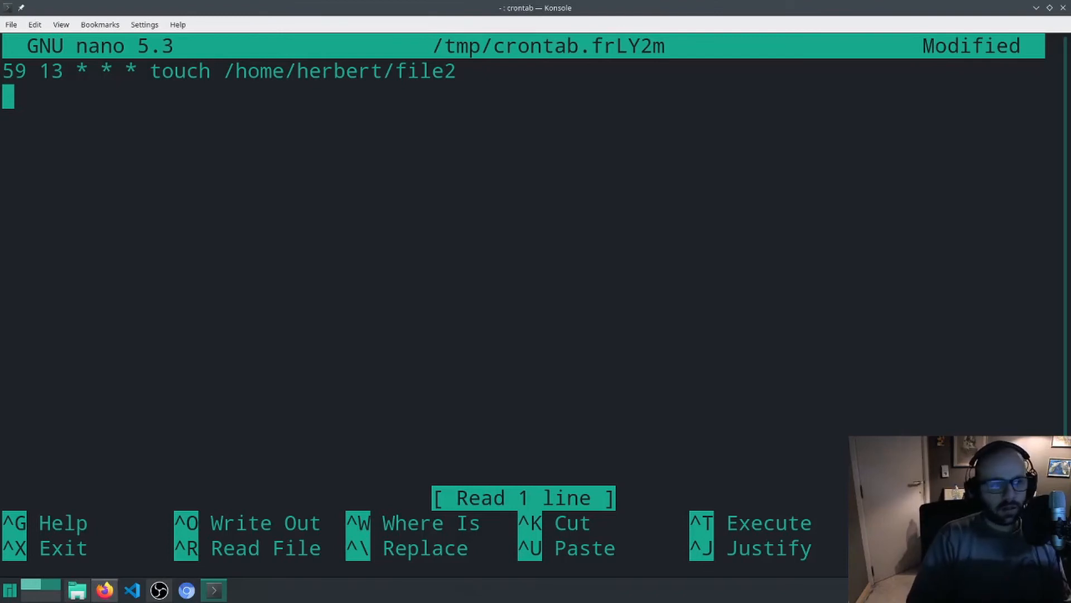
{"action": "type", "text": "01 14"}
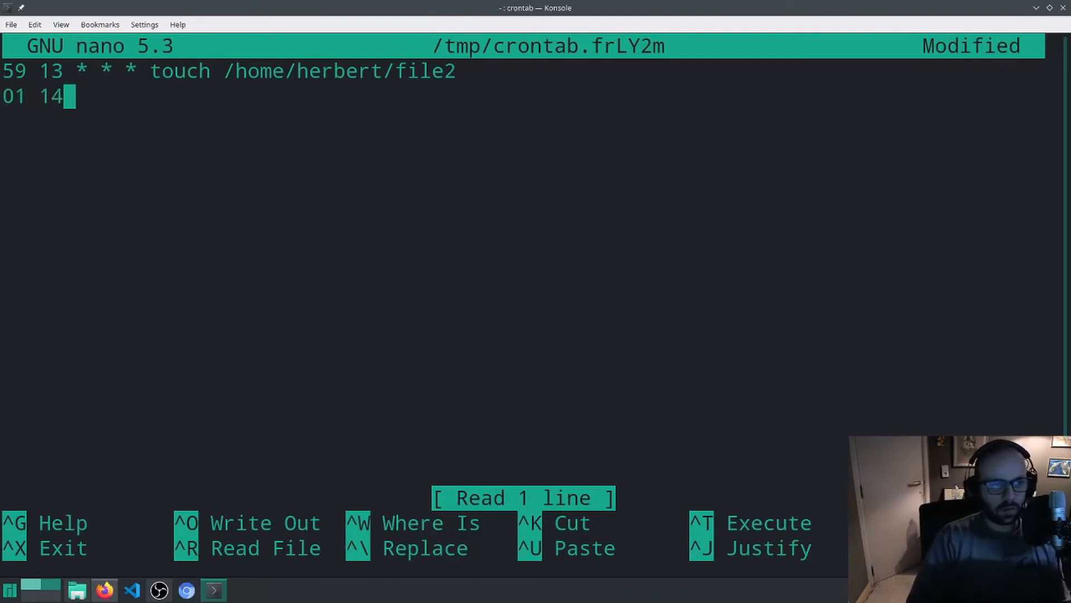
{"action": "type", "text": "* * *"}
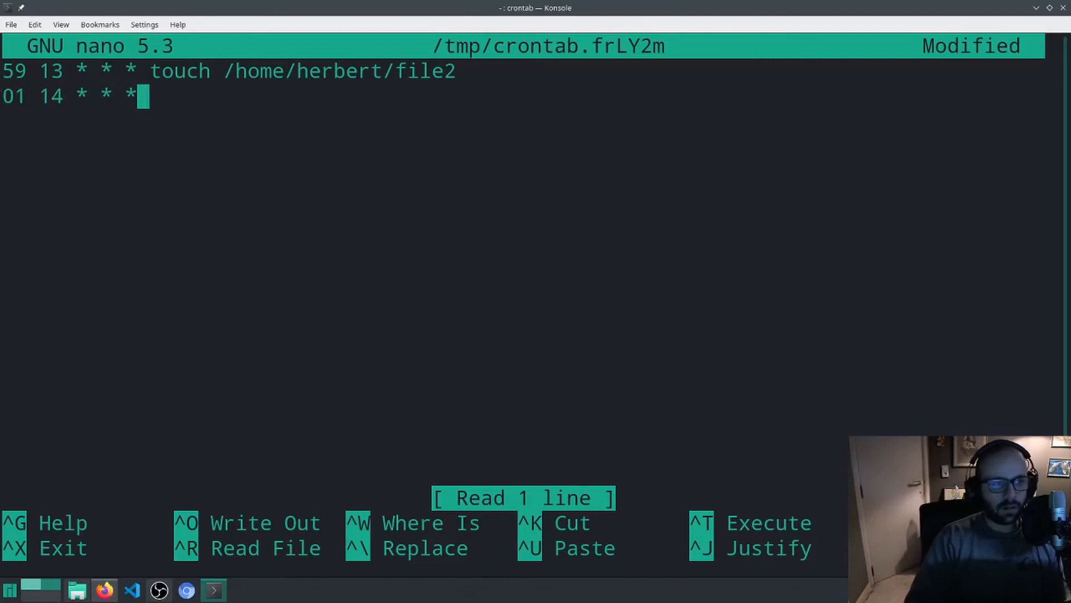
{"action": "type", "text": "tiou"}
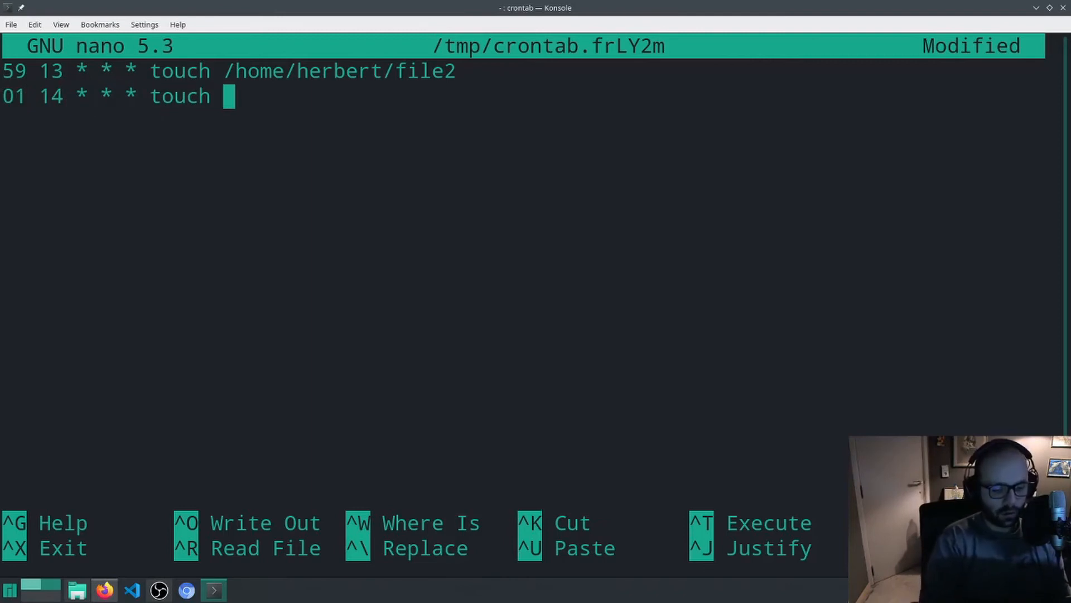
{"action": "type", "text": "/home/"}
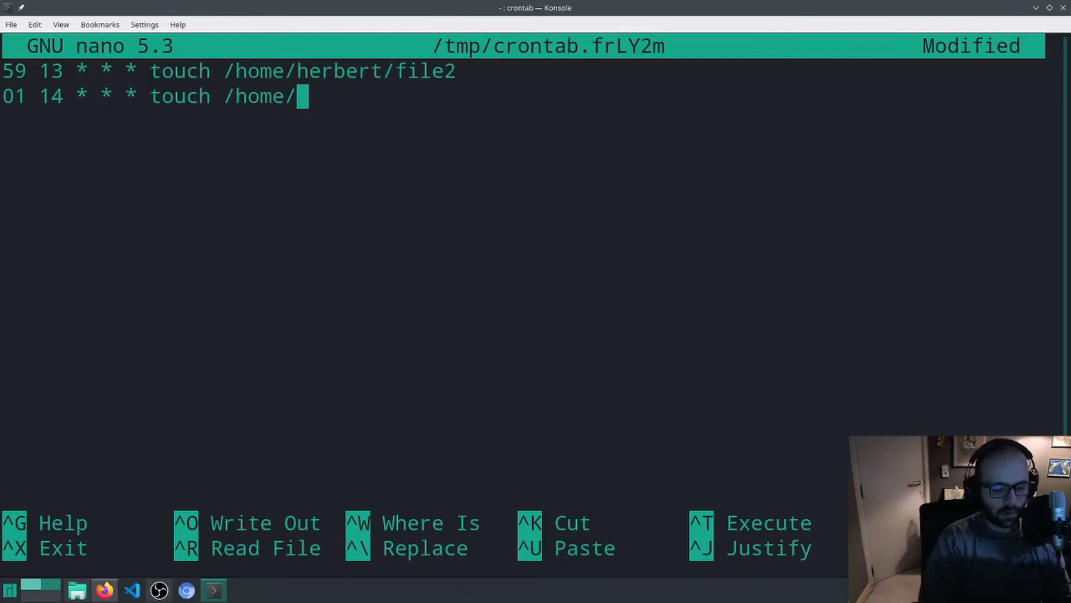
{"action": "type", "text": "herbert/d"}
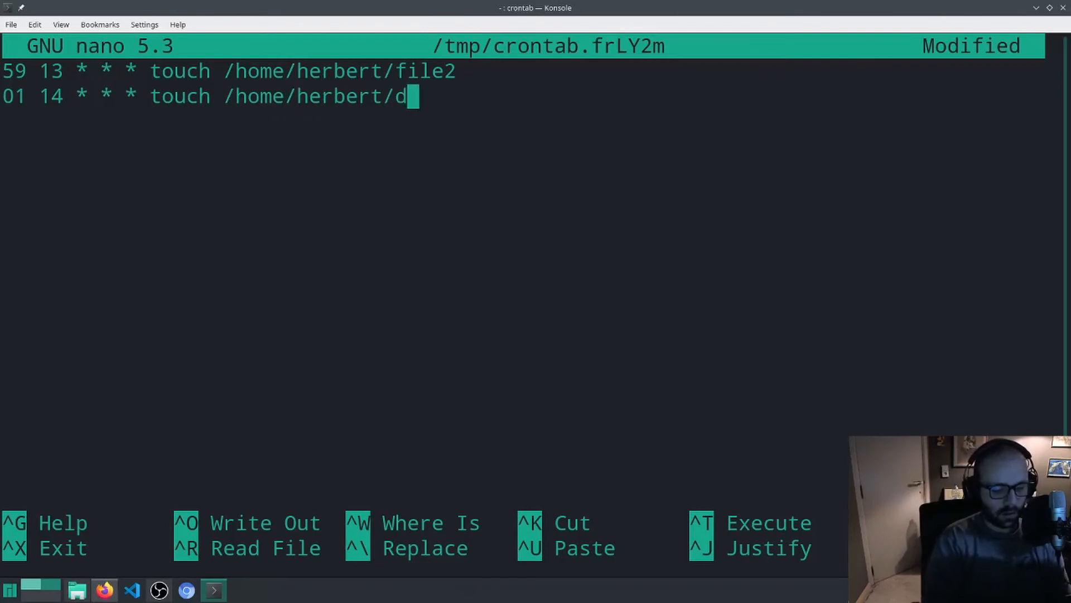
{"action": "type", "text": "esktop/file3"}
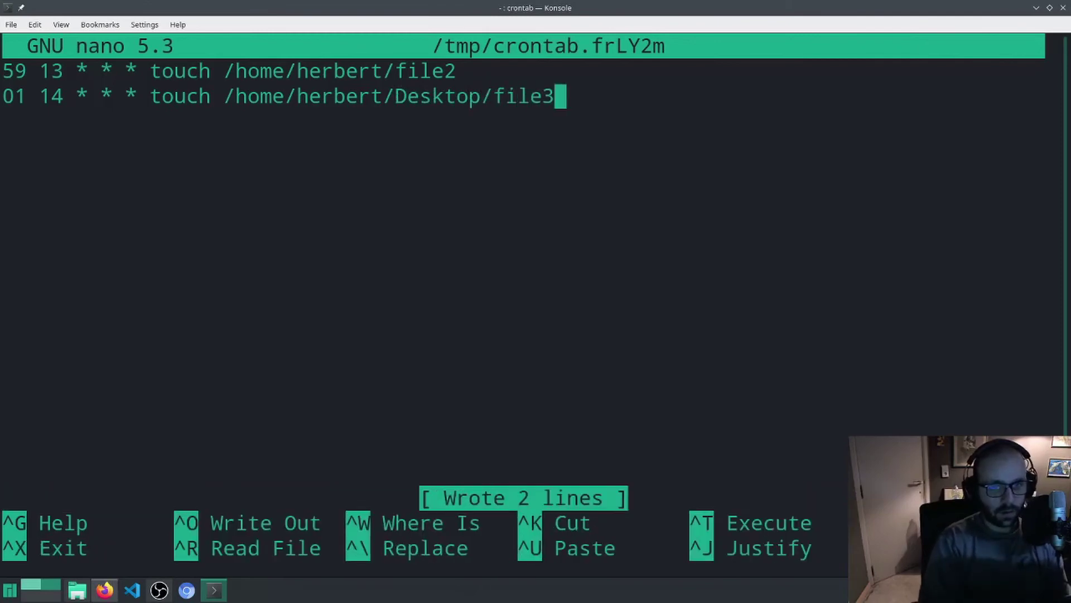
{"action": "key", "text": "ctrl+x"}
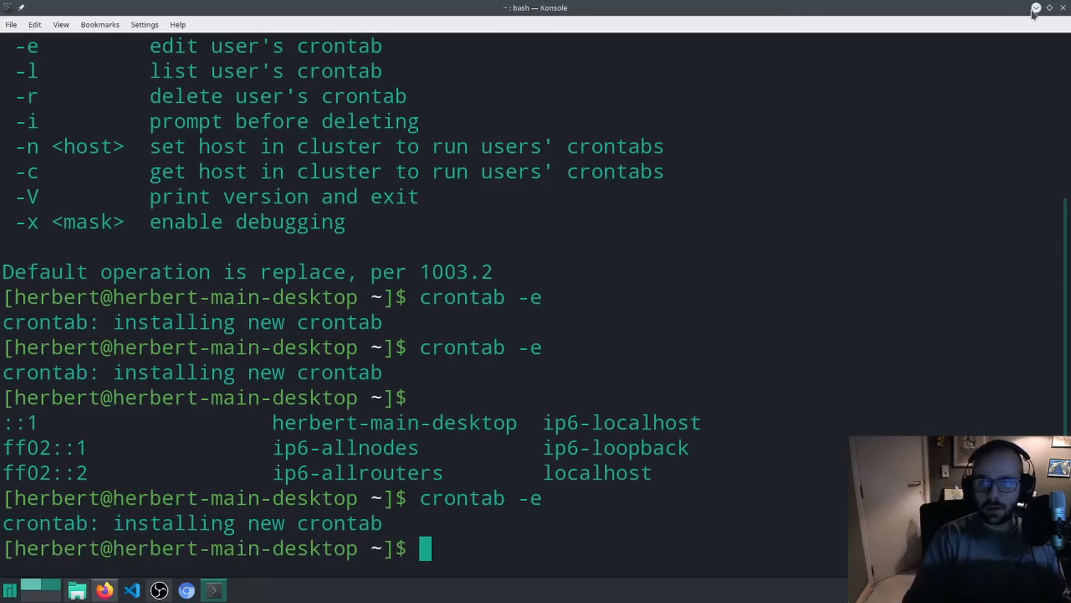
Step: Hide the Konsole window to reveal the desktop and look for file3
{"action": "left_click", "coordinate": [1034, 8]}
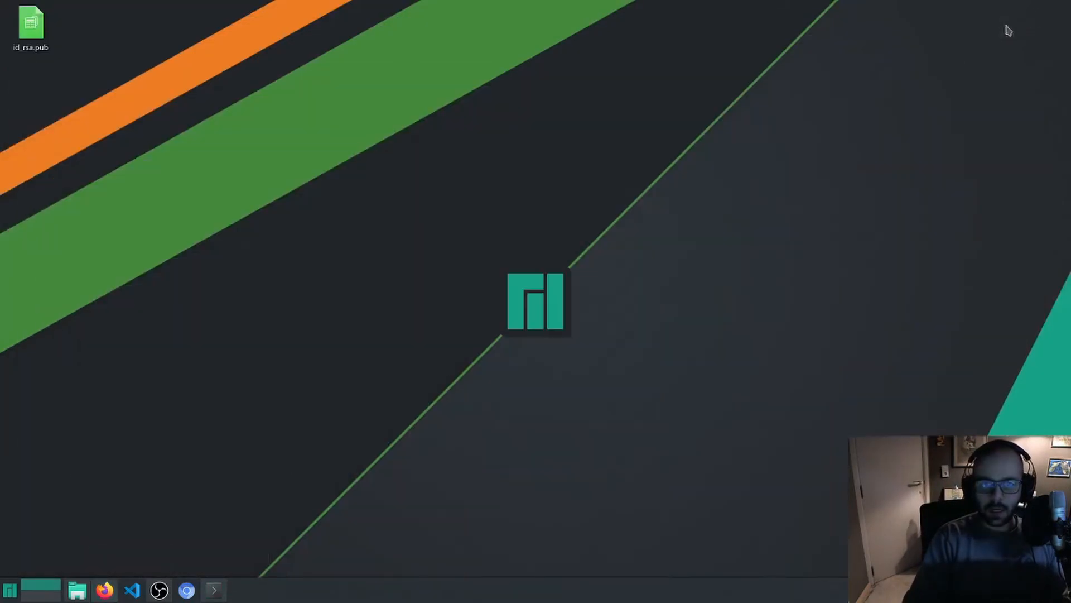
{"action": "mouse_move", "coordinate": [708, 382]}
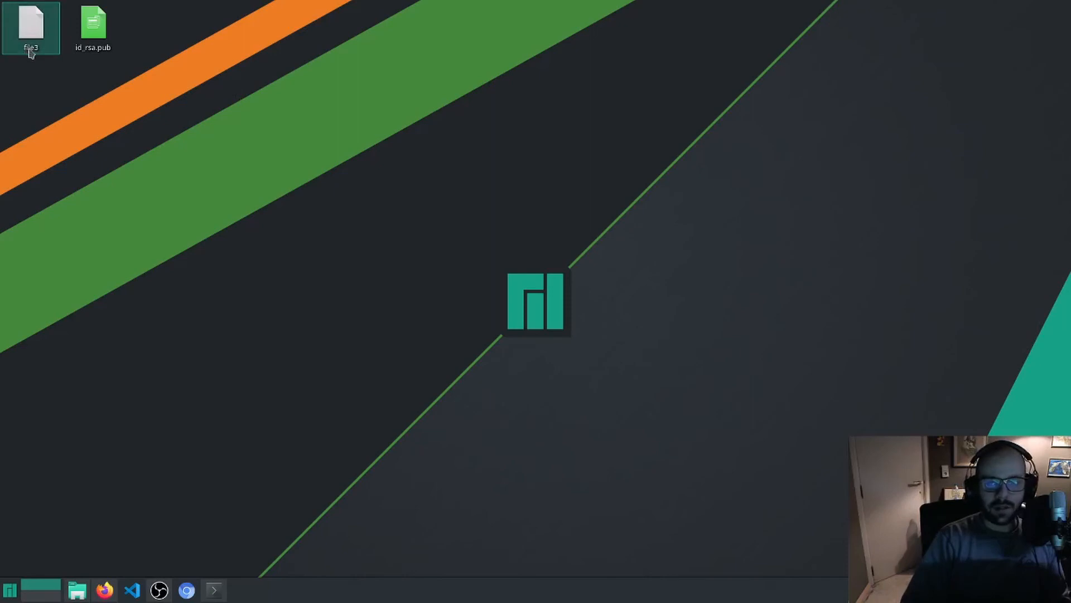
{"action": "mouse_move", "coordinate": [51, 57]}
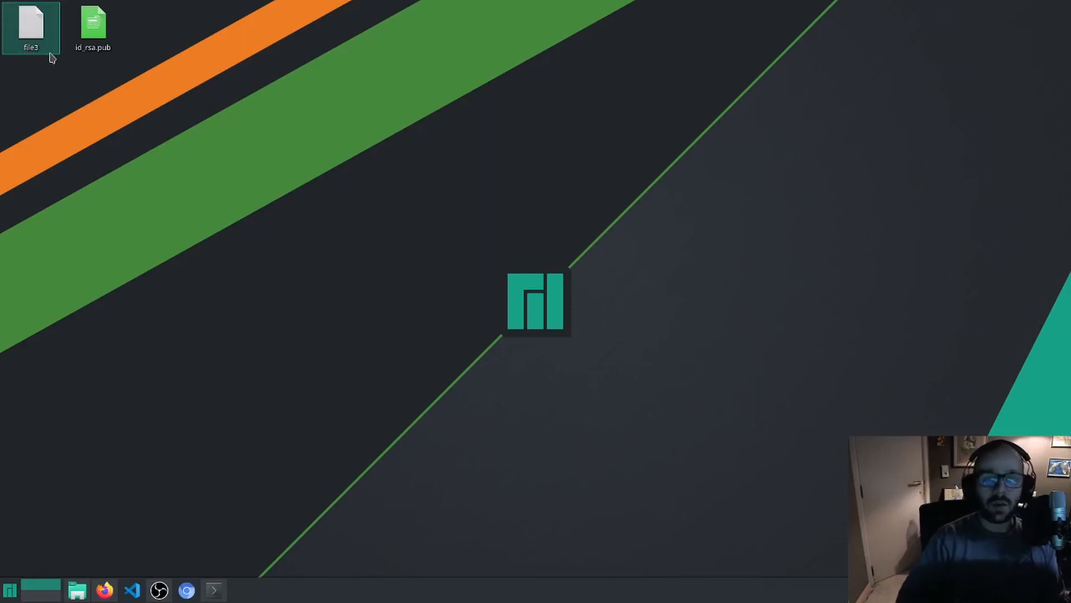